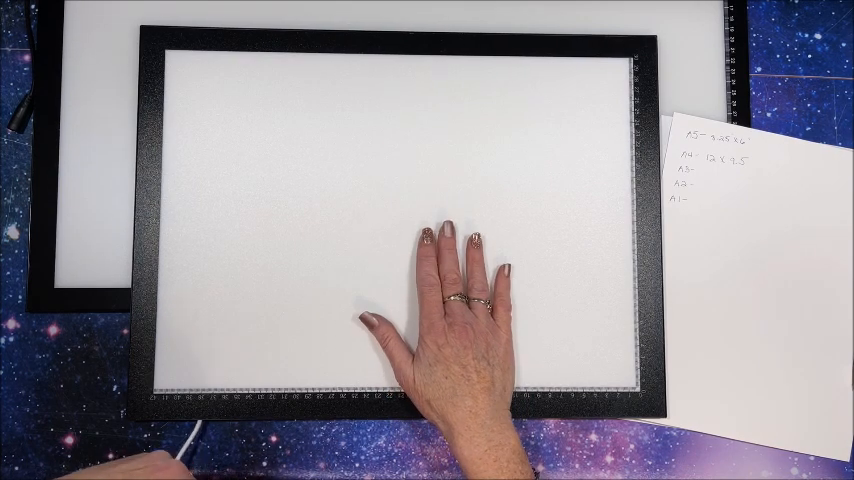
{"action": "mouse_move", "coordinate": [500, 300]}
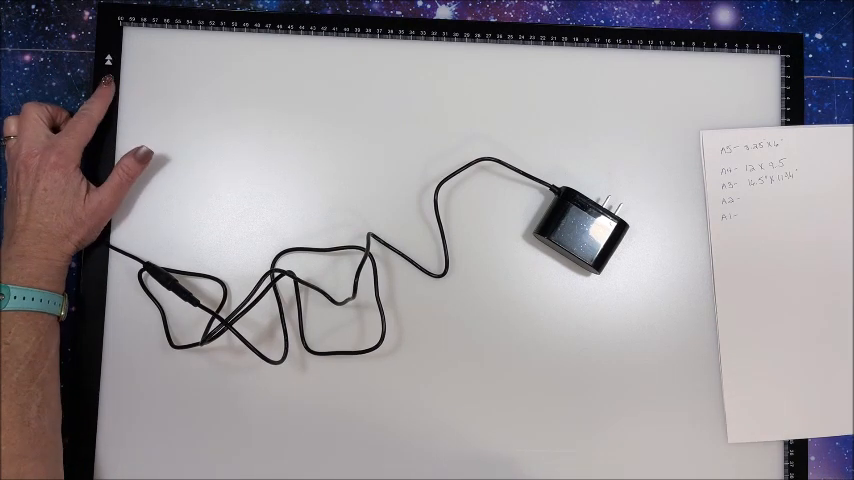
{"action": "left_click", "coordinate": [102, 80]}
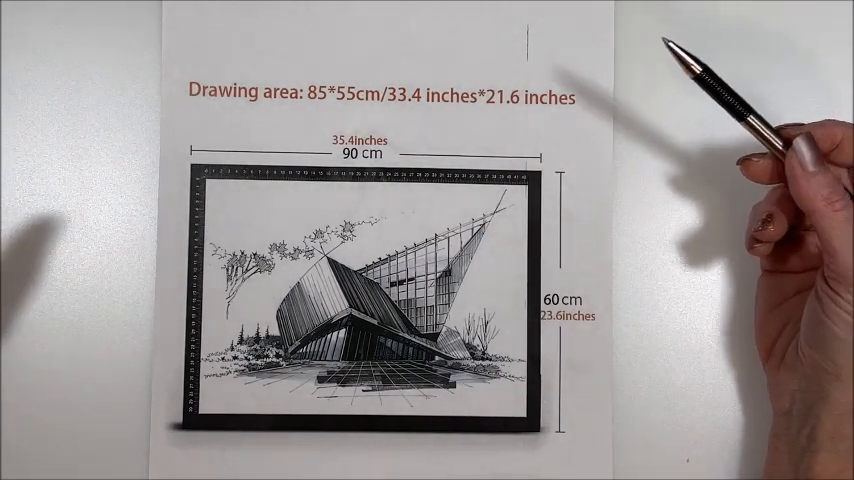
{"action": "mouse_move", "coordinate": [520, 220]}
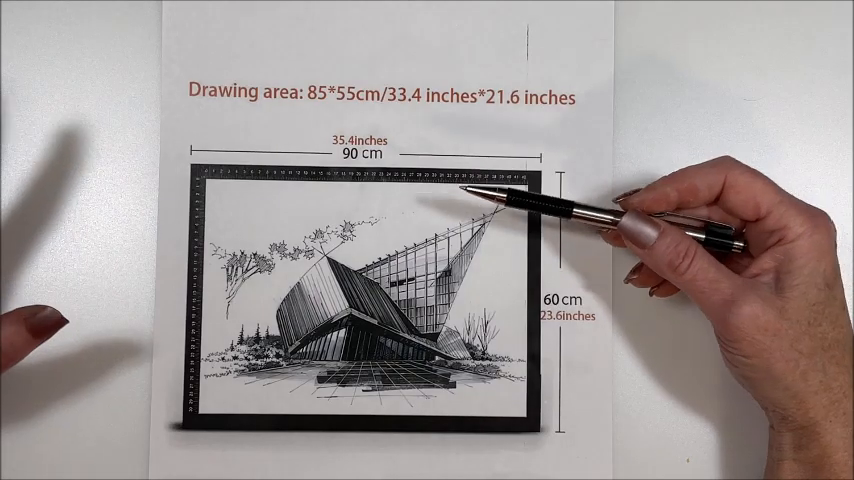